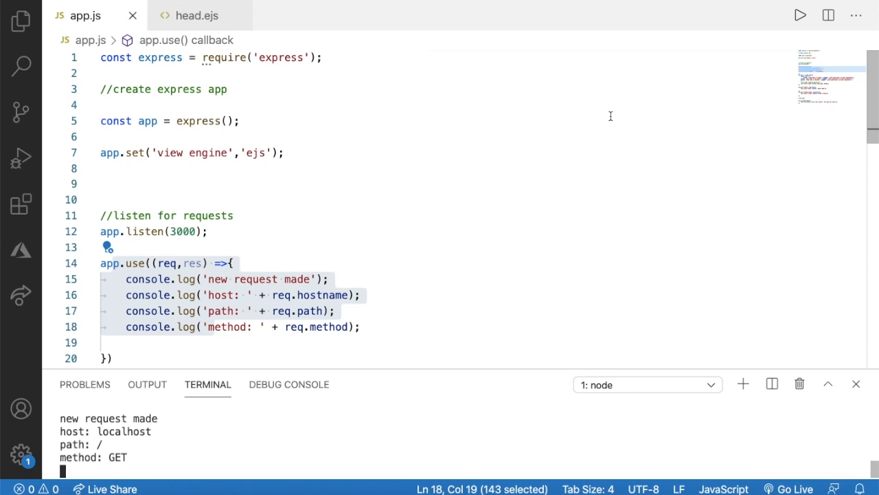
# Scroll the custom 404 page shown for localhost:3000/about in Firefox.
pyautogui.scroll(-3)
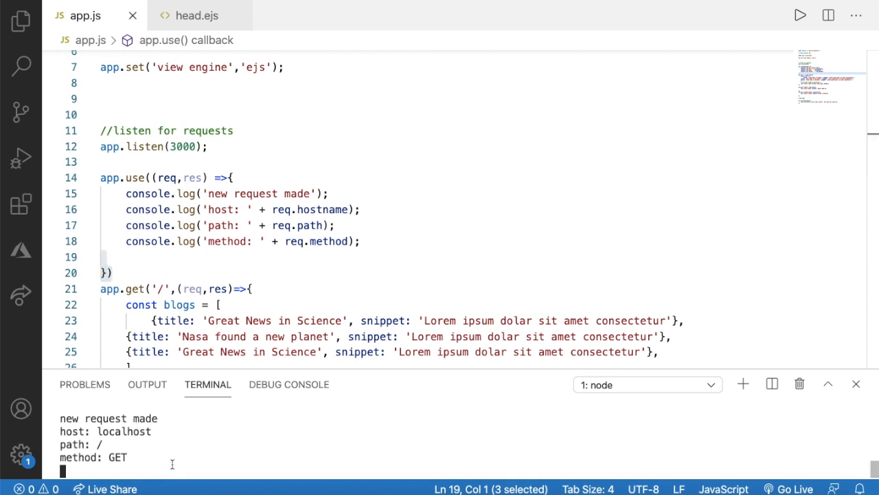
pyautogui.moveTo(363, 397)
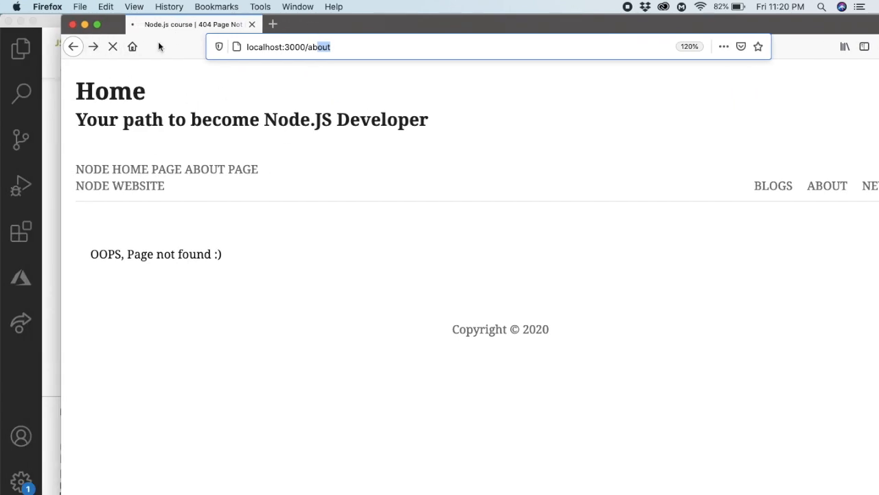
pyautogui.moveTo(177, 127)
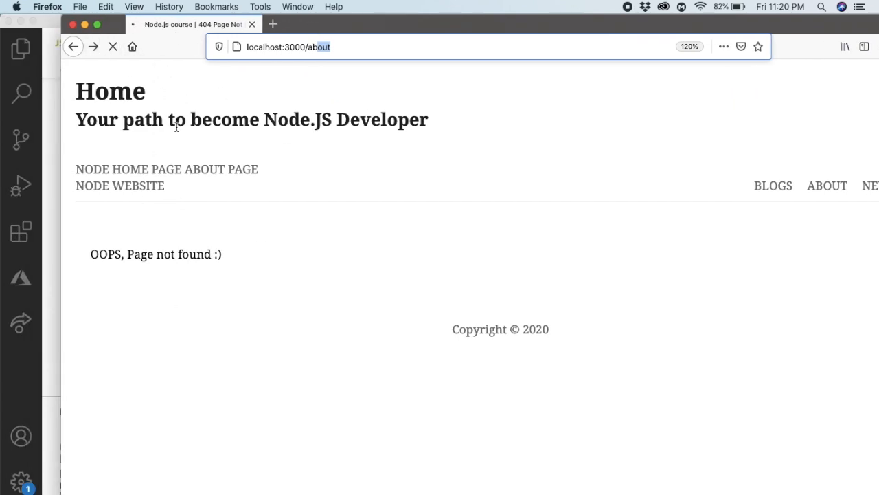
pyautogui.moveTo(55, 281)
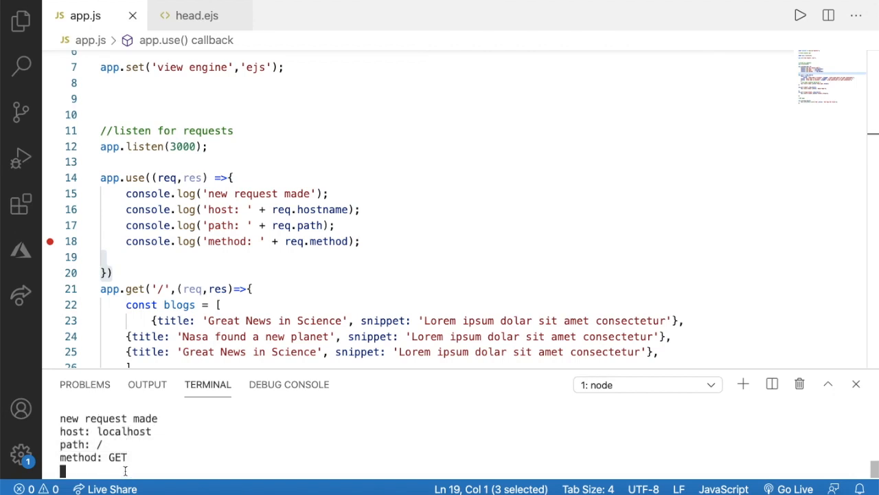
pyautogui.doubleClick(125, 431)
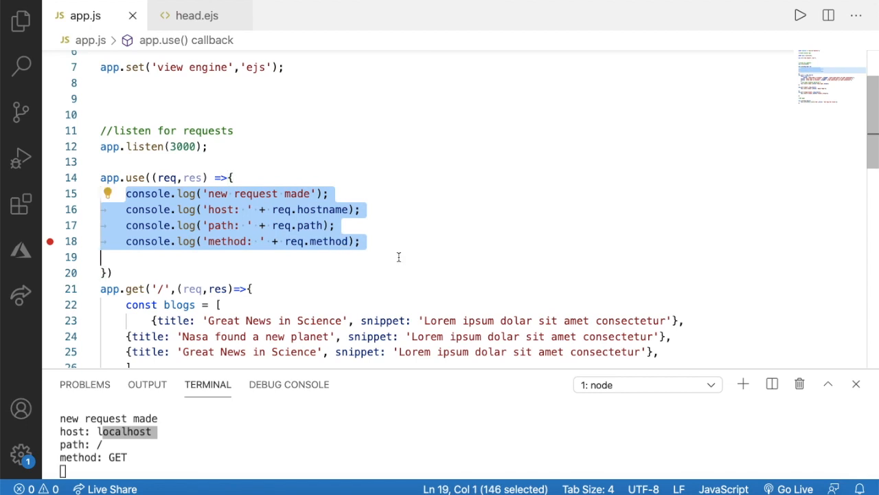
pyautogui.scroll(-3)
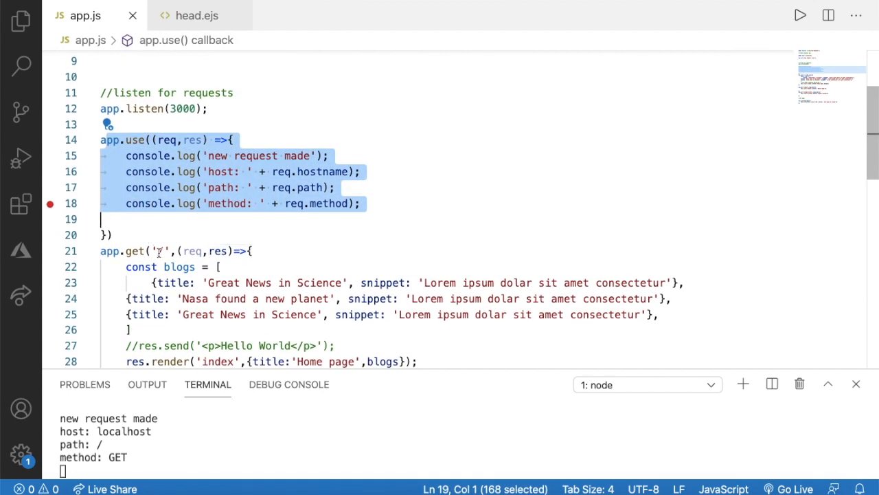
pyautogui.click(133, 140)
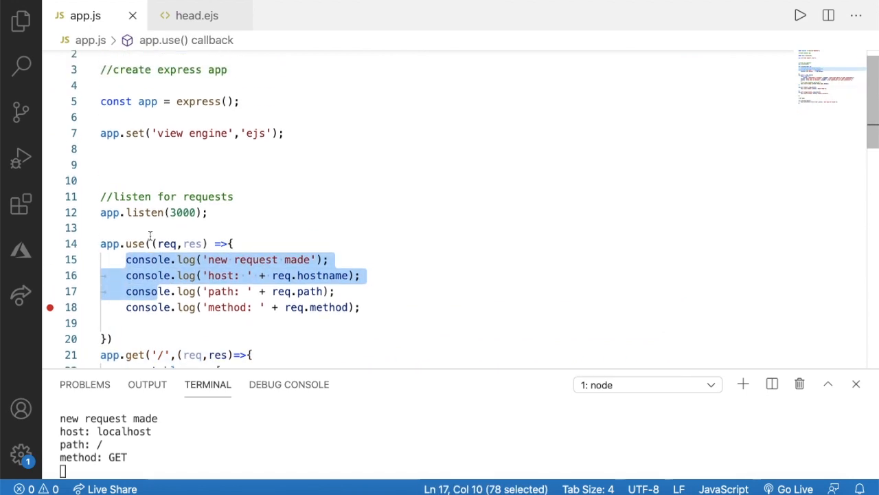
pyautogui.scroll(3)
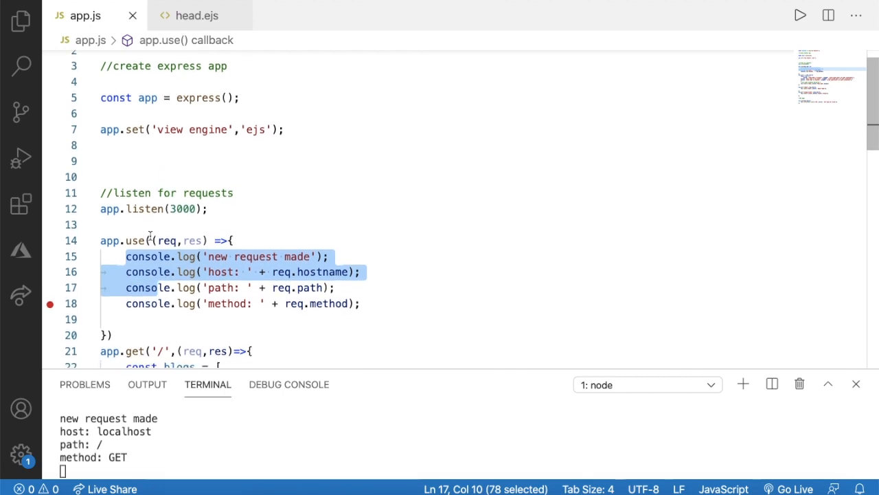
pyautogui.scroll(-3)
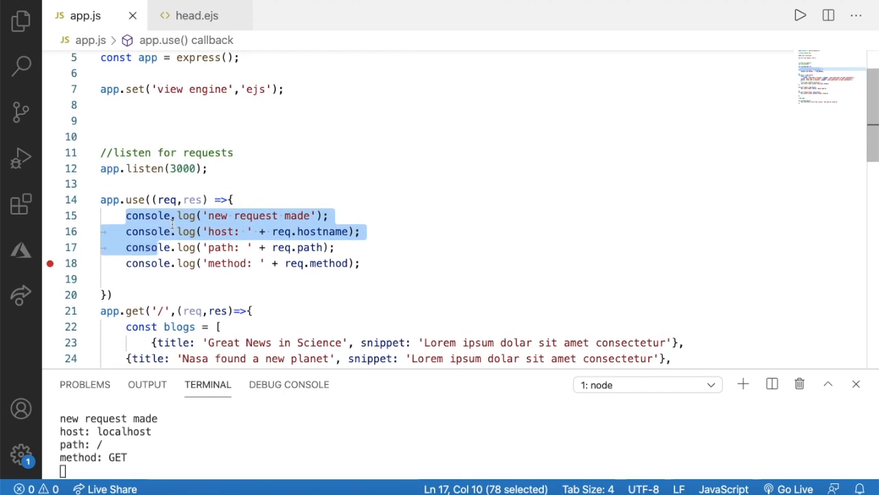
# Change the app.use callback to (req, res, next) and add next(); after its console.log lines.
pyautogui.doubleClick(193, 199)
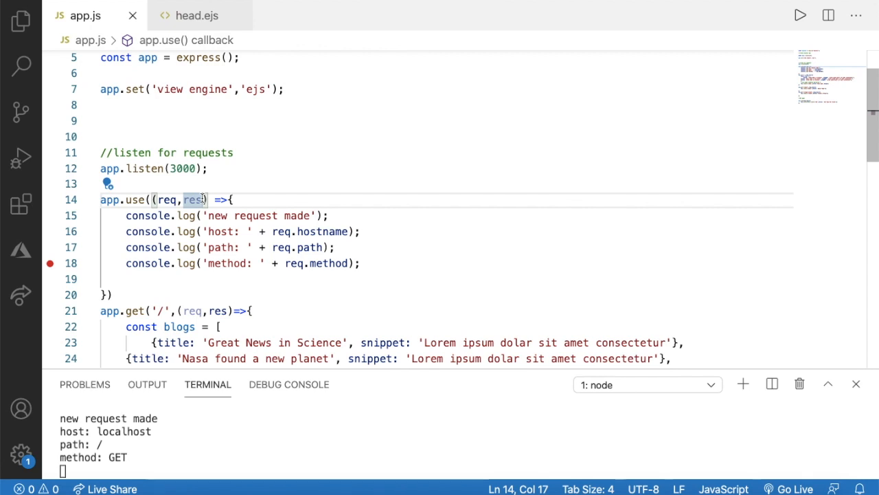
pyautogui.write(',')
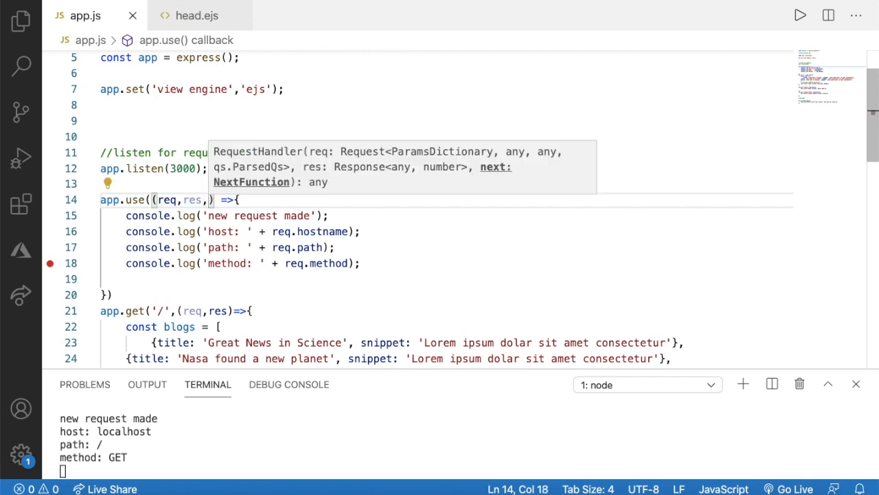
pyautogui.write('next')
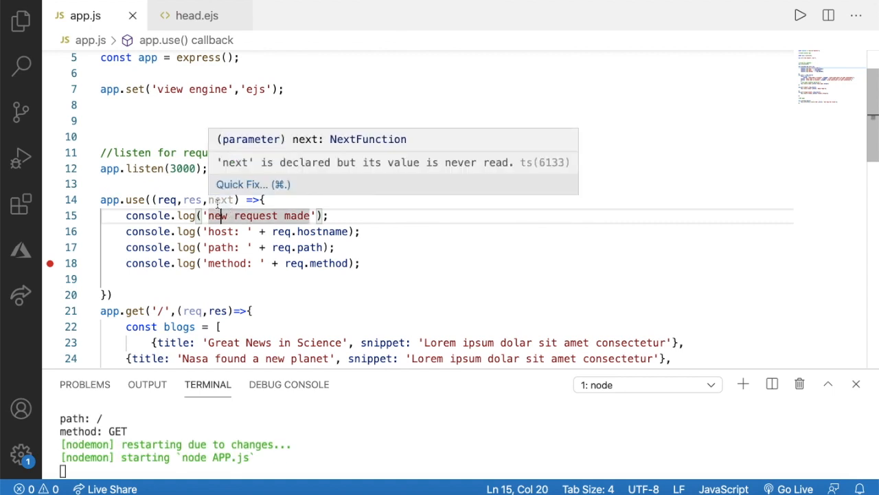
pyautogui.moveTo(365, 263)
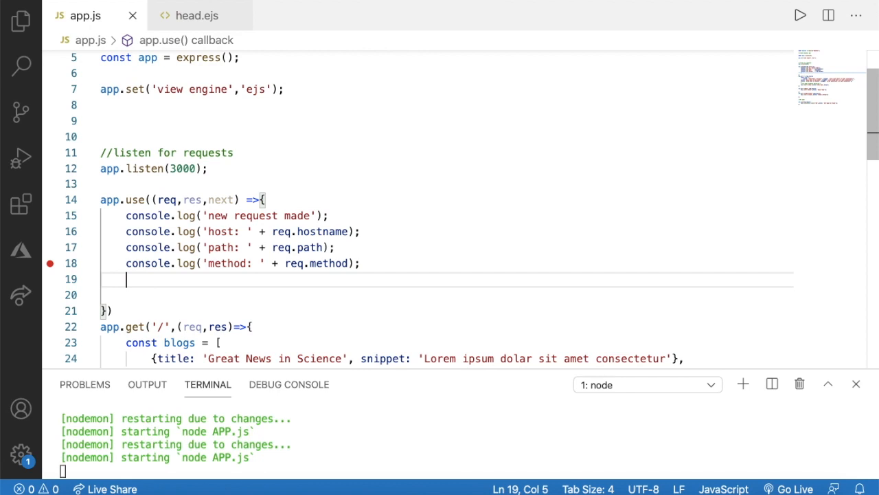
pyautogui.write('next();')
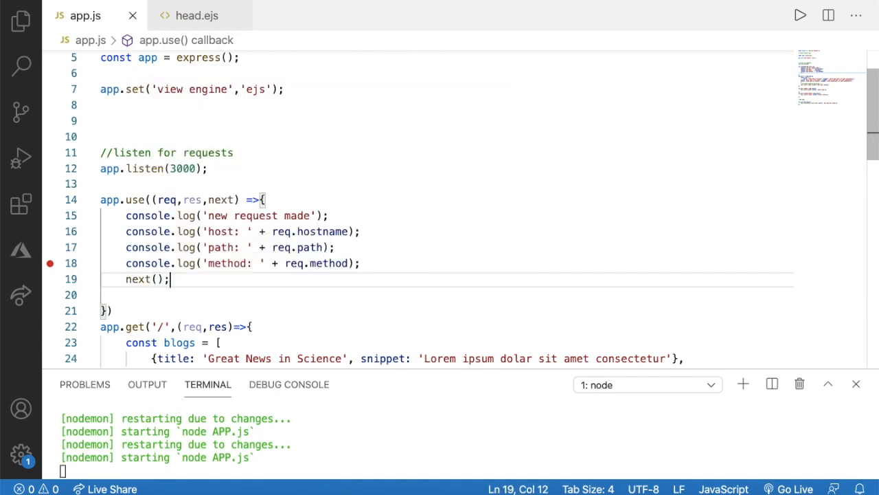
pyautogui.scroll(-3)
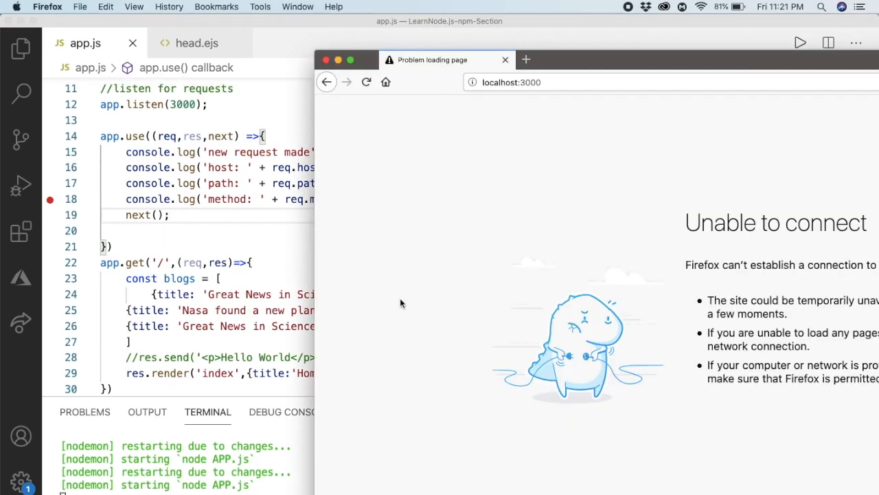
# Reload localhost:3000 in Firefox, then follow the ABOUT PAGE link.
pyautogui.click(511, 81)
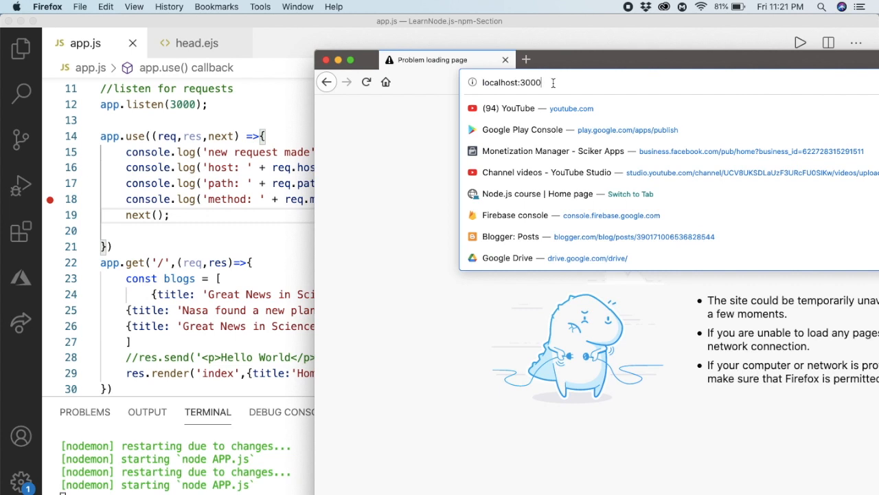
pyautogui.press('Return')
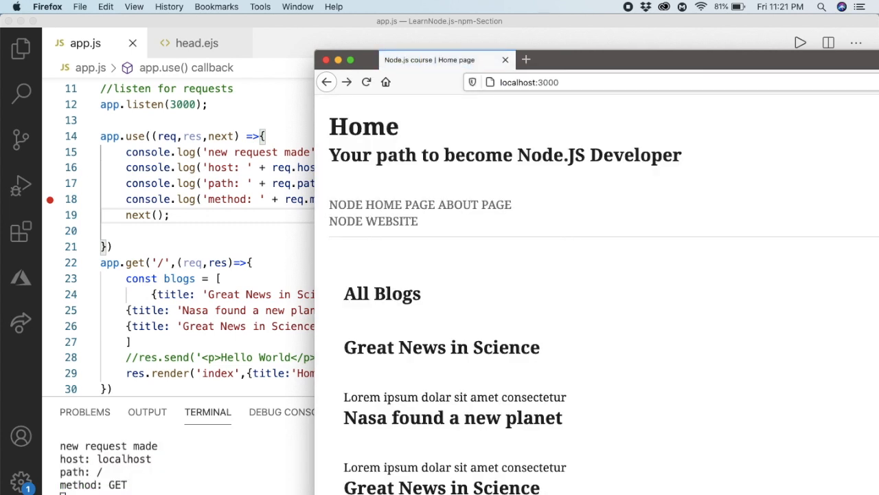
pyautogui.moveTo(599, 42)
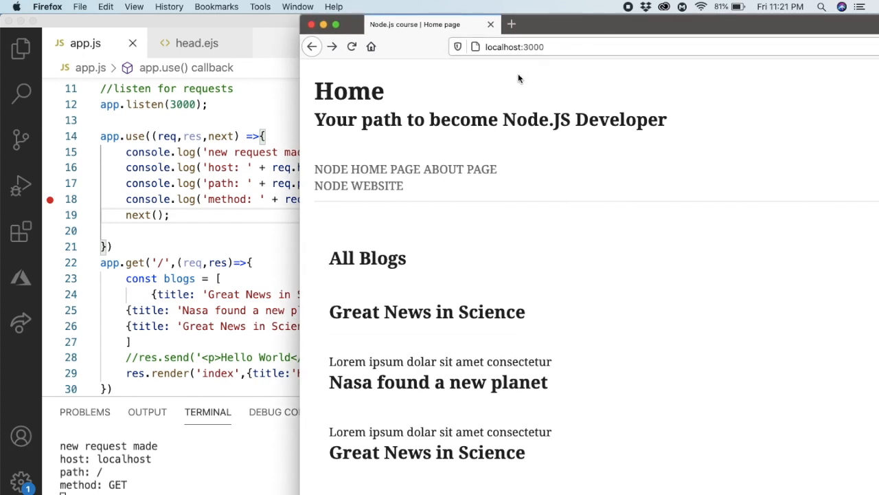
pyautogui.scroll(-3)
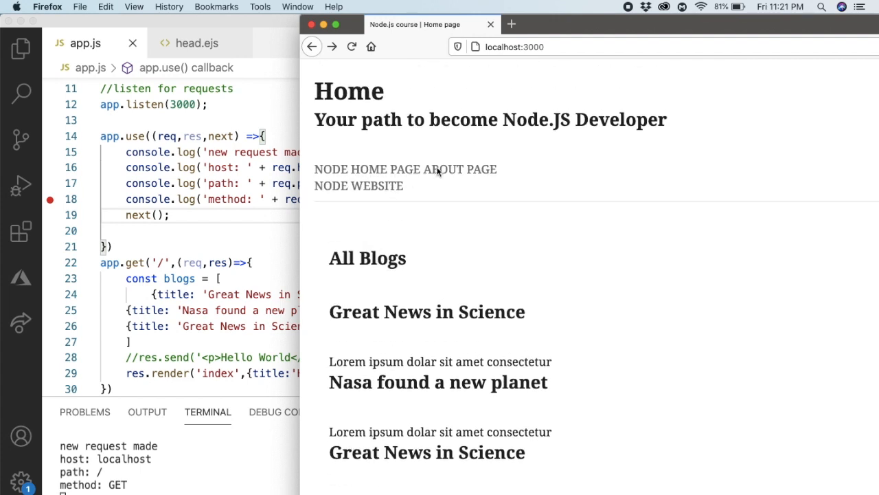
pyautogui.click(469, 169)
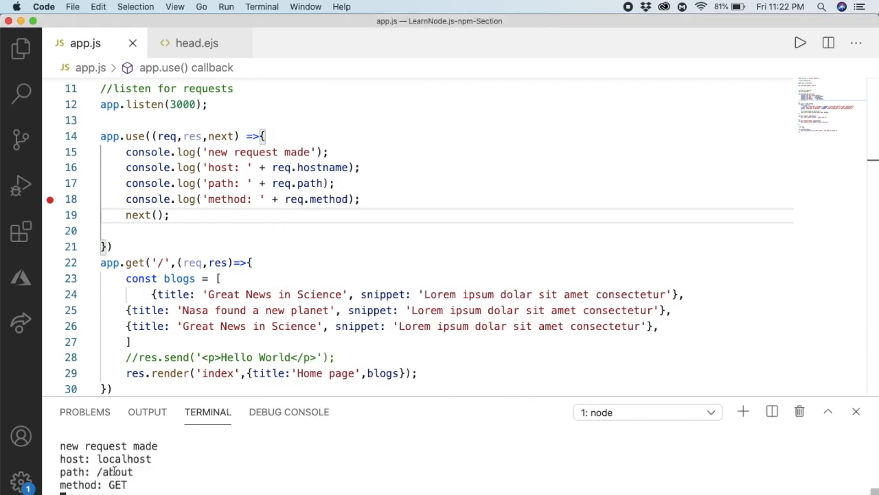
pyautogui.scroll(3)
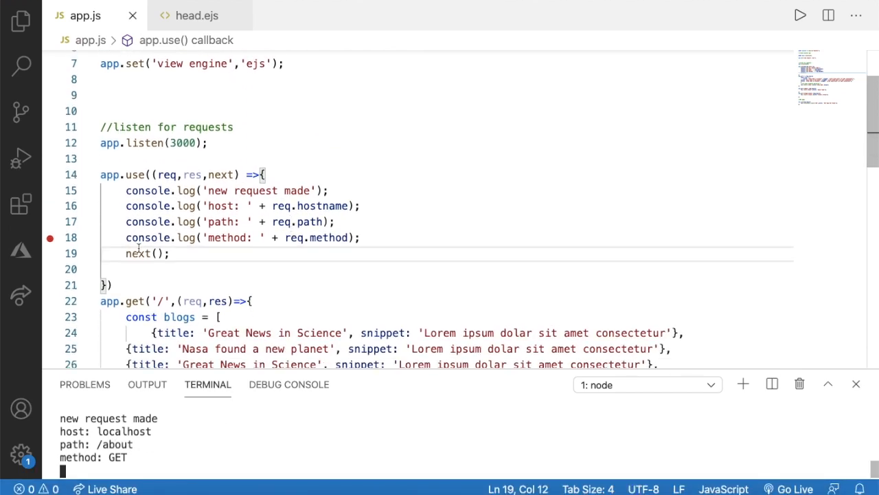
pyautogui.click(109, 174)
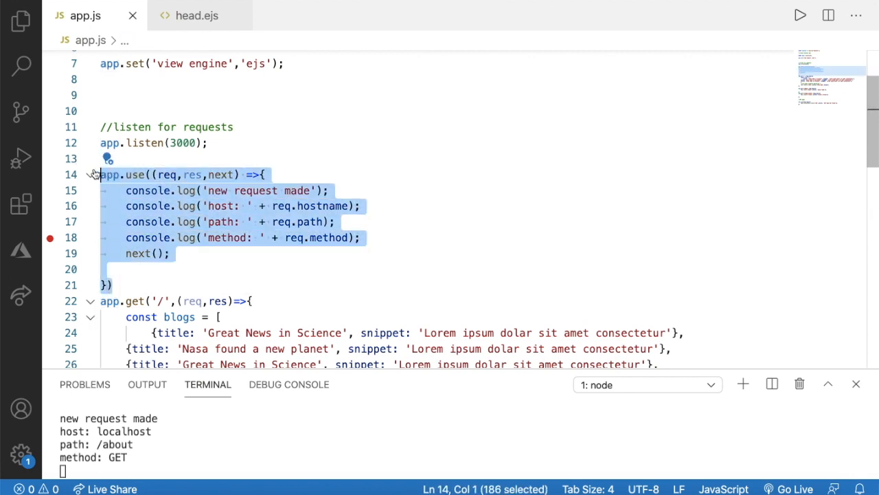
# Duplicate the first logging middleware and delete the copy's four log lines.
pyautogui.click(114, 285)
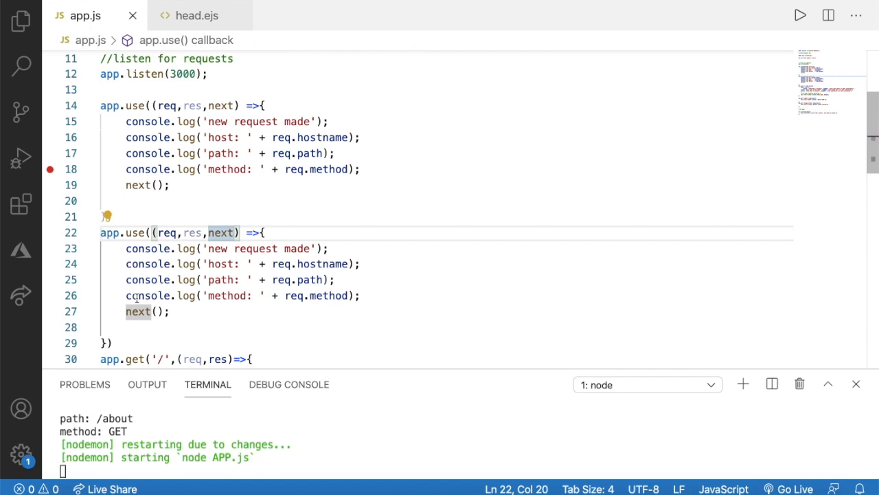
pyautogui.click(380, 296)
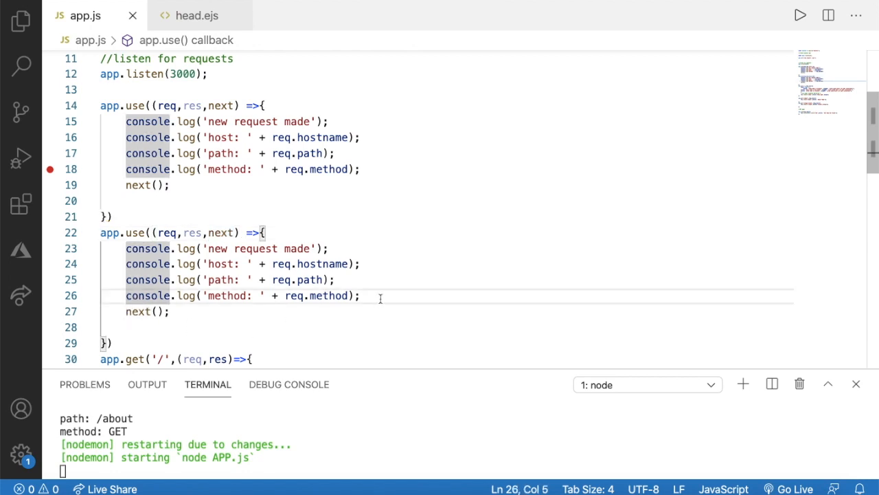
pyautogui.moveTo(361, 295); pyautogui.dragTo(100, 248)
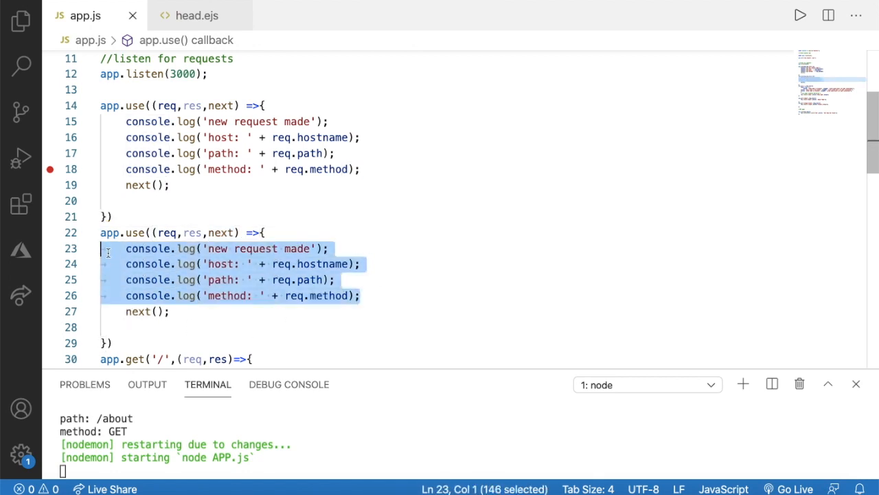
pyautogui.press('Delete')
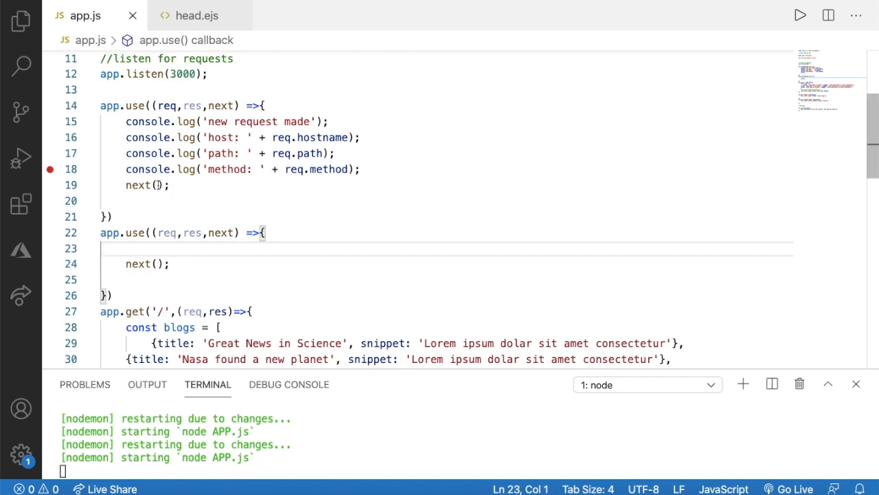
# Write console.log('this is just a middleware'); inside the duplicated middleware.
pyautogui.write('console')
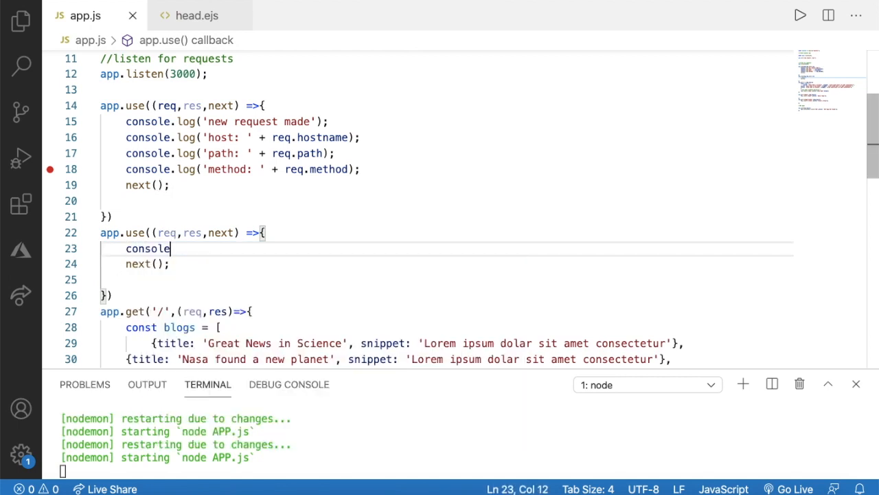
pyautogui.write('.log(')
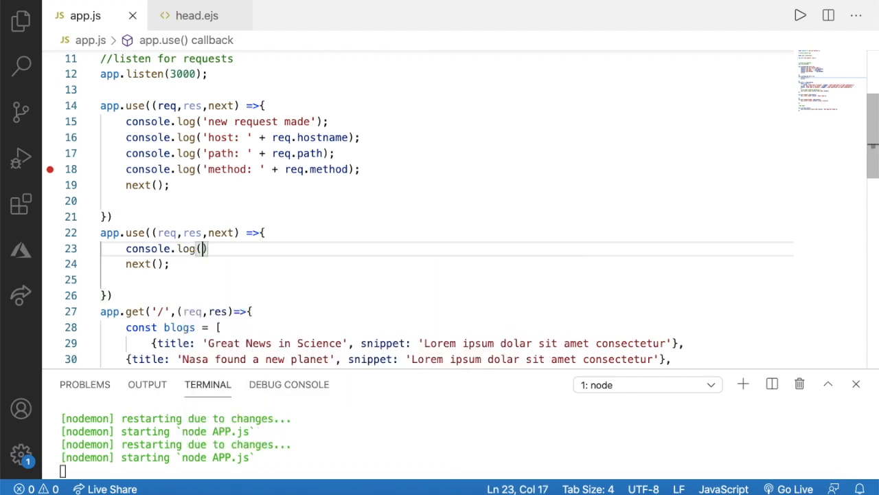
pyautogui.write("'this is h")
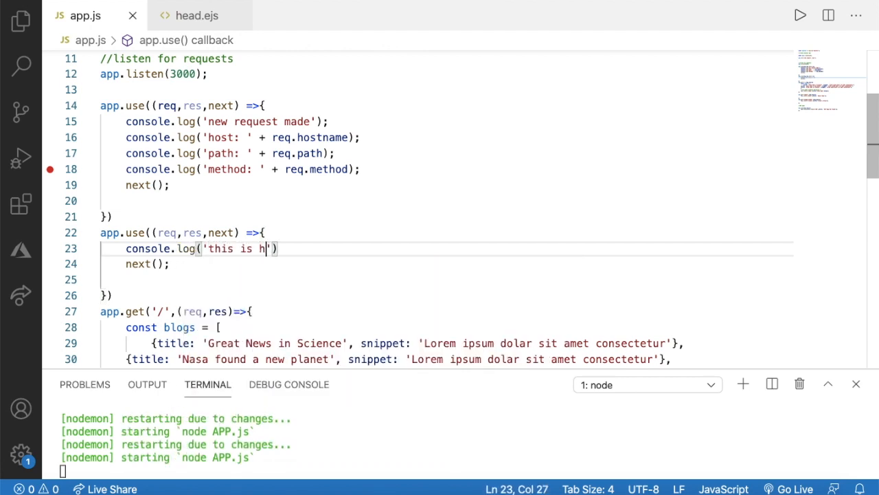
pyautogui.write('just a')
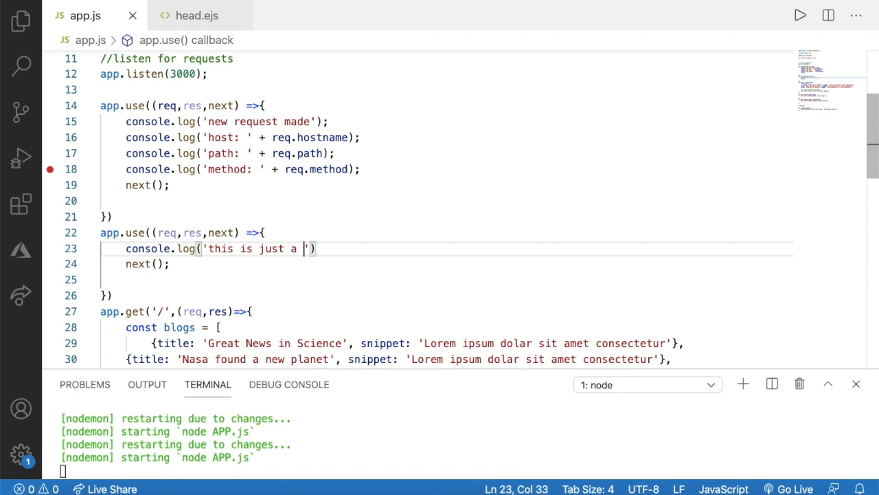
pyautogui.write('middleware')
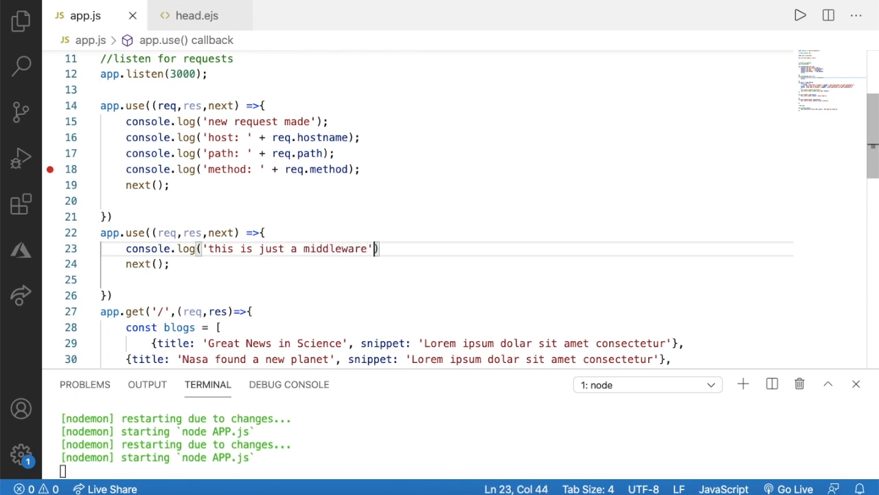
pyautogui.write(';')
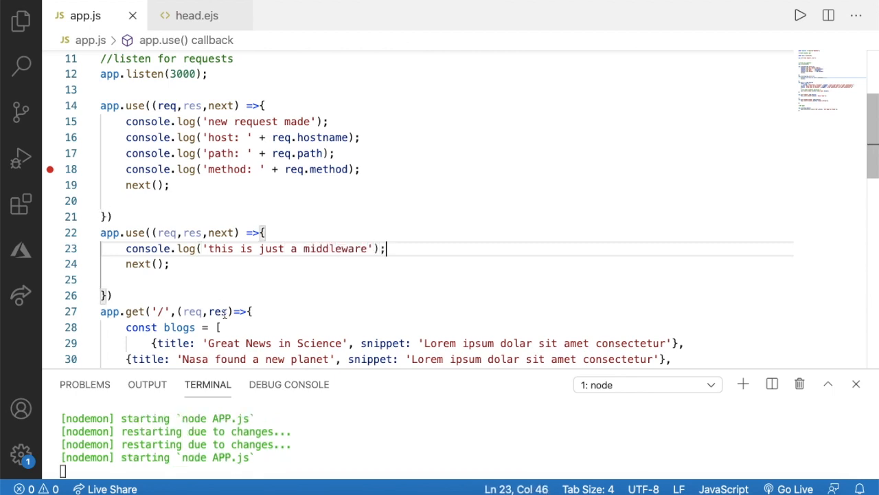
pyautogui.scroll(-3)
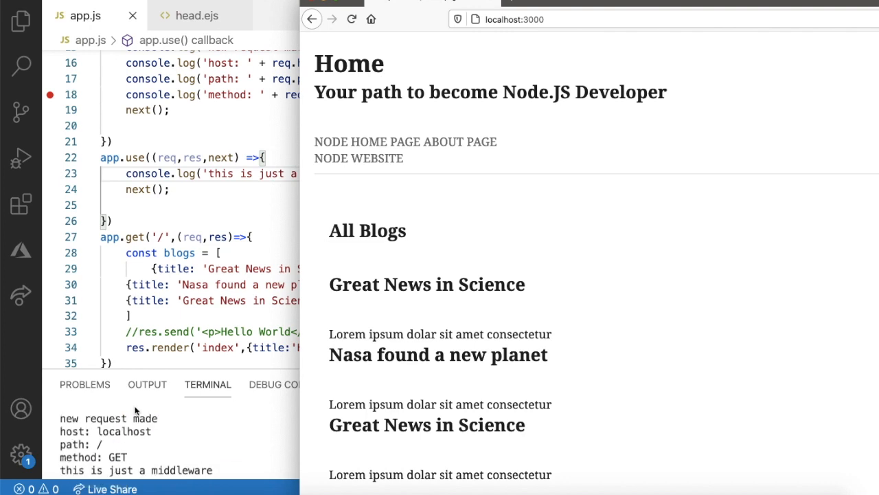
pyautogui.moveTo(122, 448)
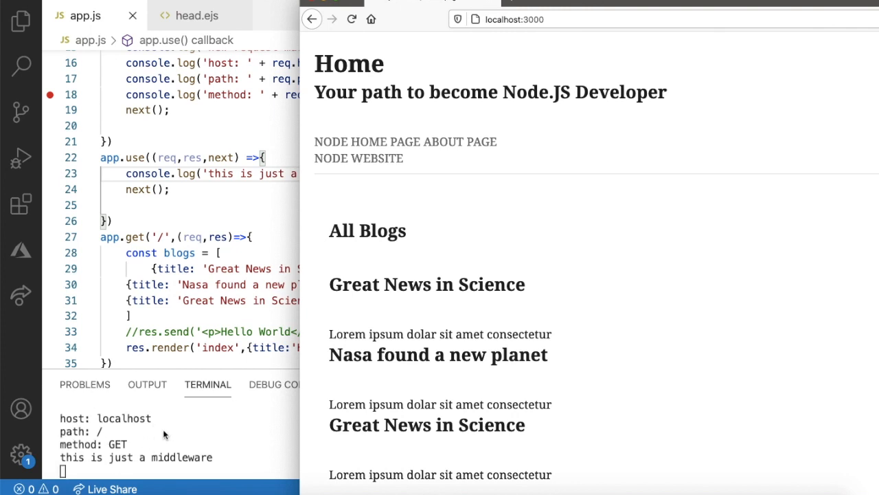
pyautogui.moveTo(132, 450)
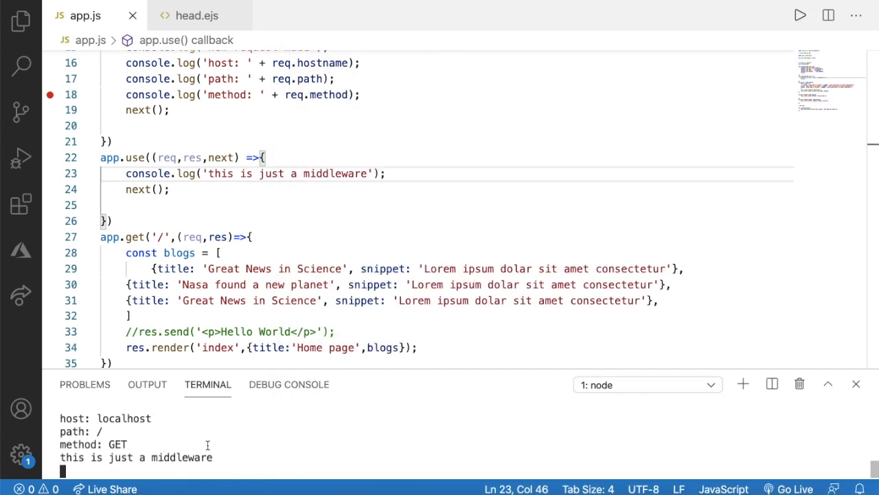
# Highlight the first middleware's log statements and add a blank line after its next() call.
pyautogui.scroll(3)
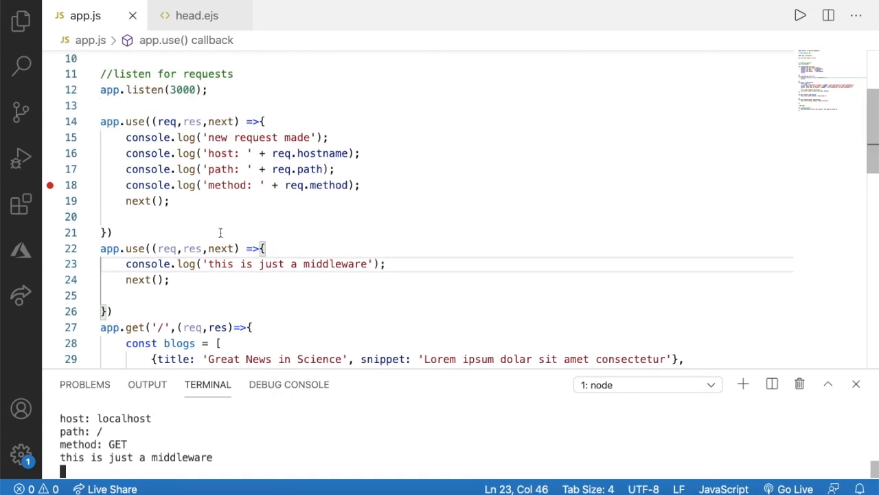
pyautogui.click(145, 121)
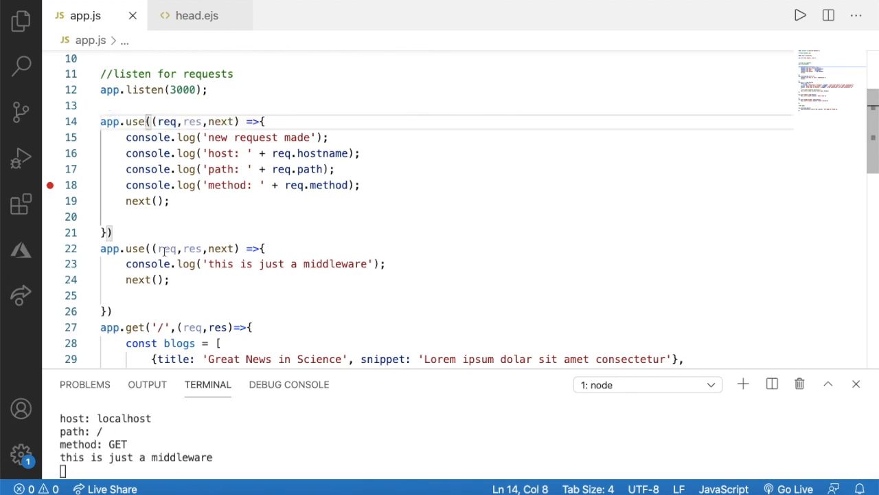
pyautogui.click(113, 232)
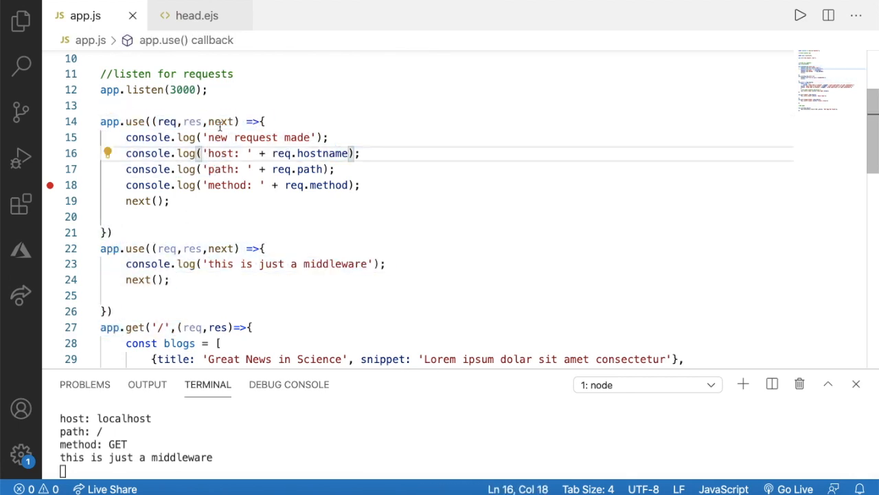
pyautogui.doubleClick(138, 201)
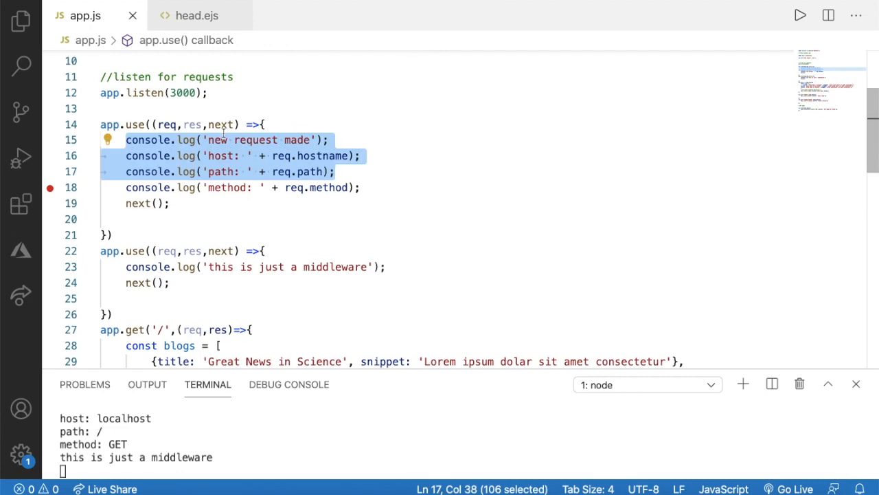
pyautogui.click(338, 187)
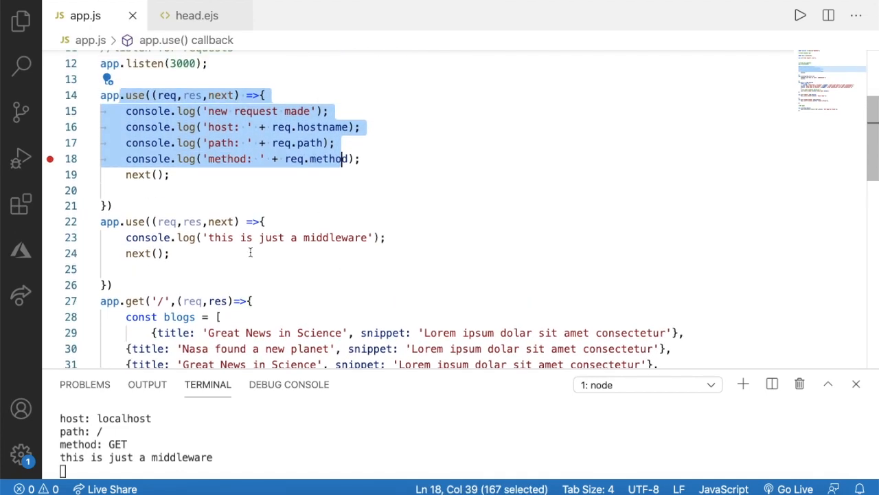
pyautogui.scroll(3)
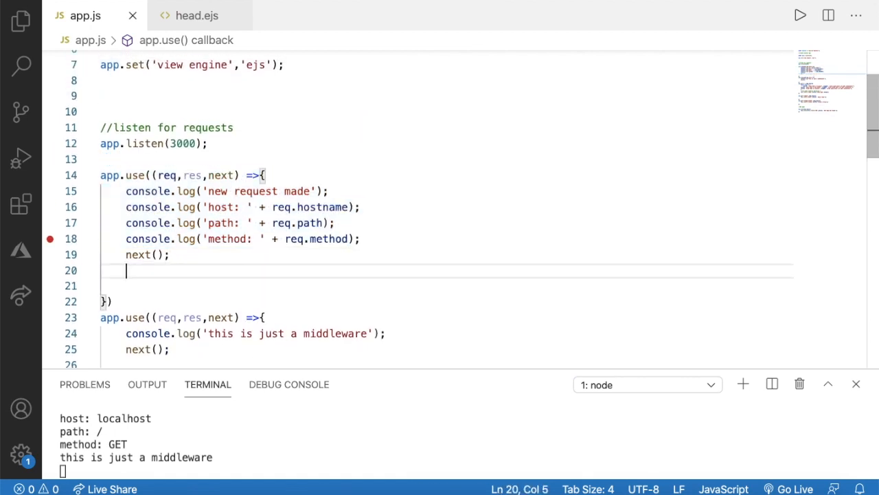
# Type console.log('hello'); on the blank line after next() in the first middleware.
pyautogui.write('console.')
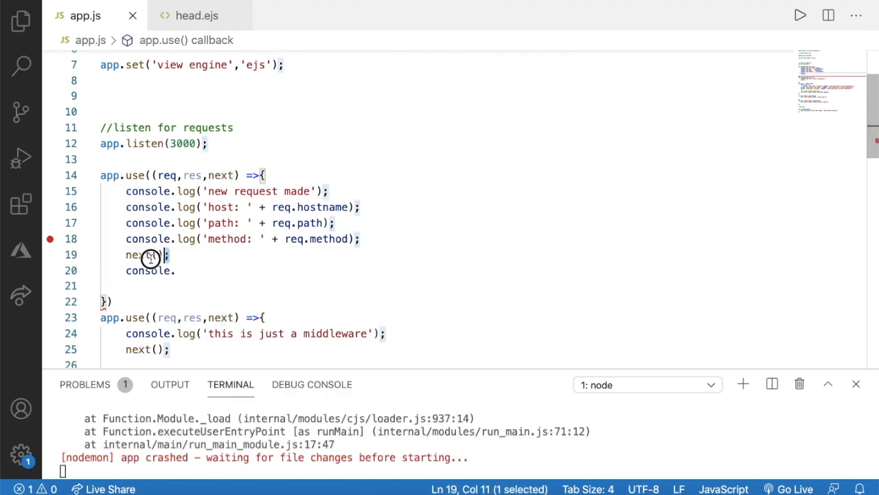
pyautogui.write('log')
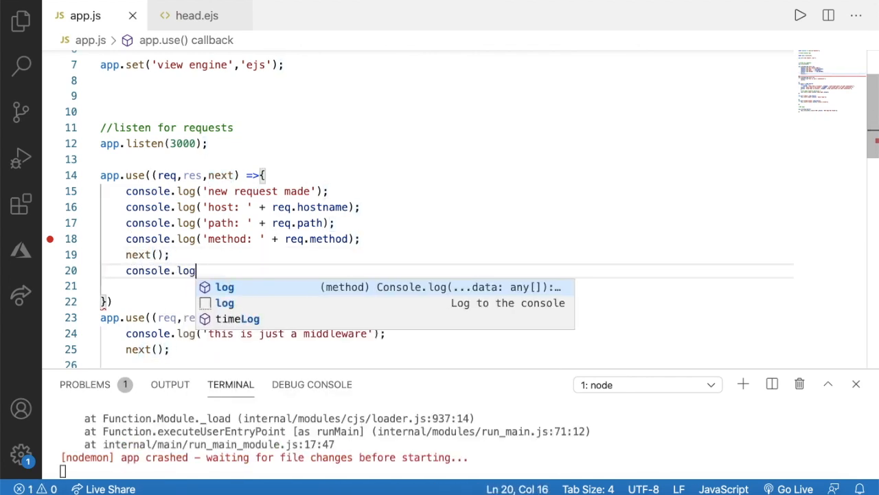
pyautogui.write("('h'")
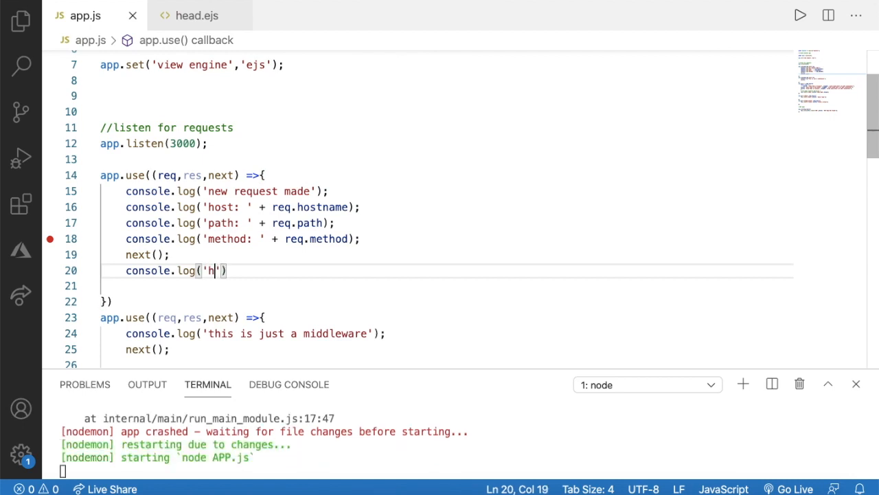
pyautogui.write('ello)')
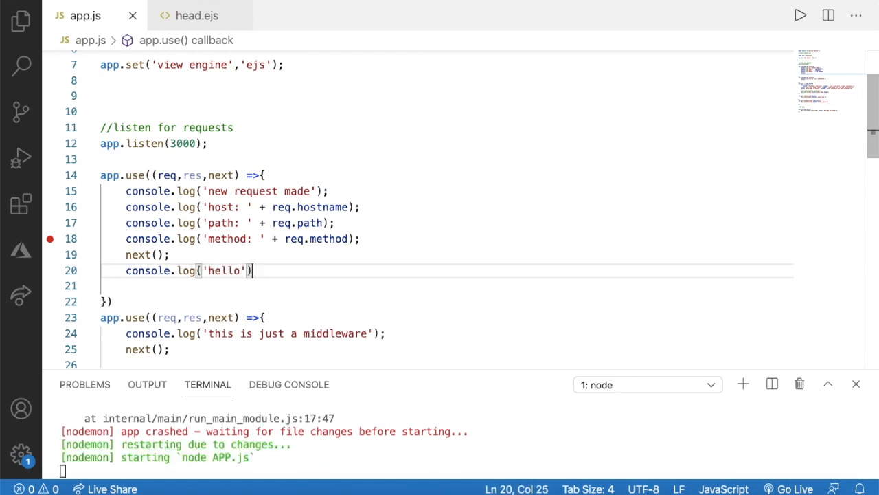
pyautogui.write(';')
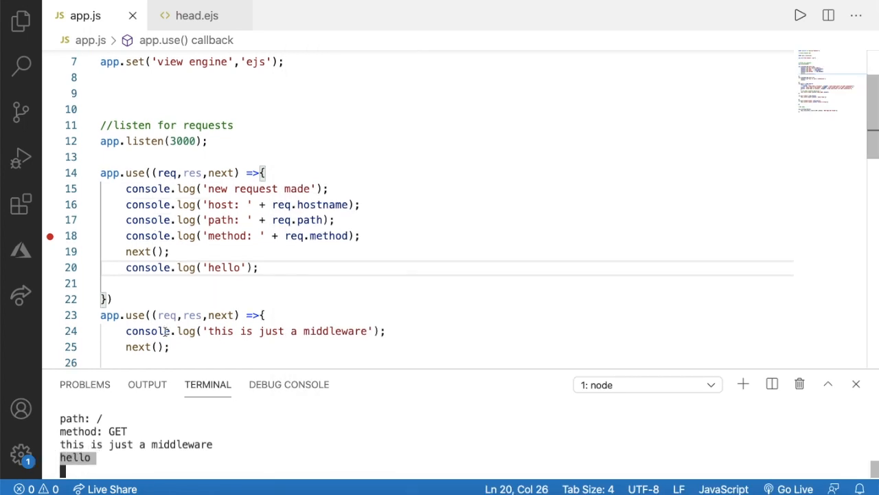
pyautogui.scroll(-3)
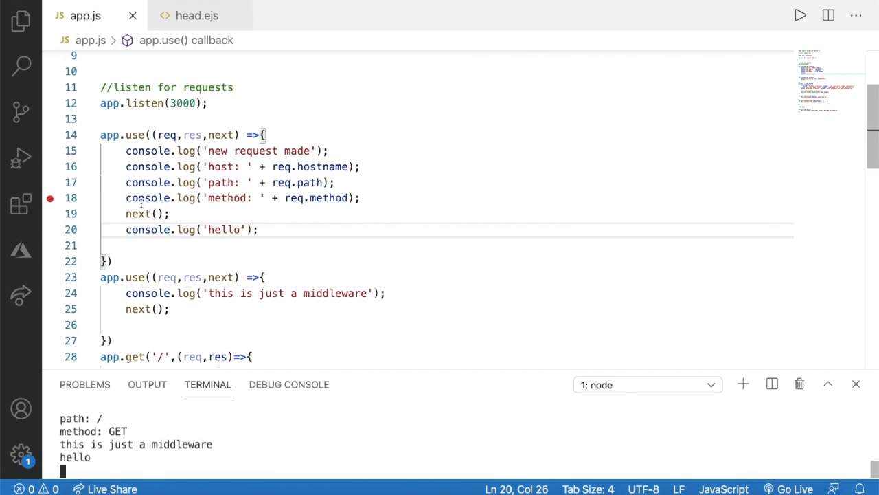
pyautogui.doubleClick(146, 214)
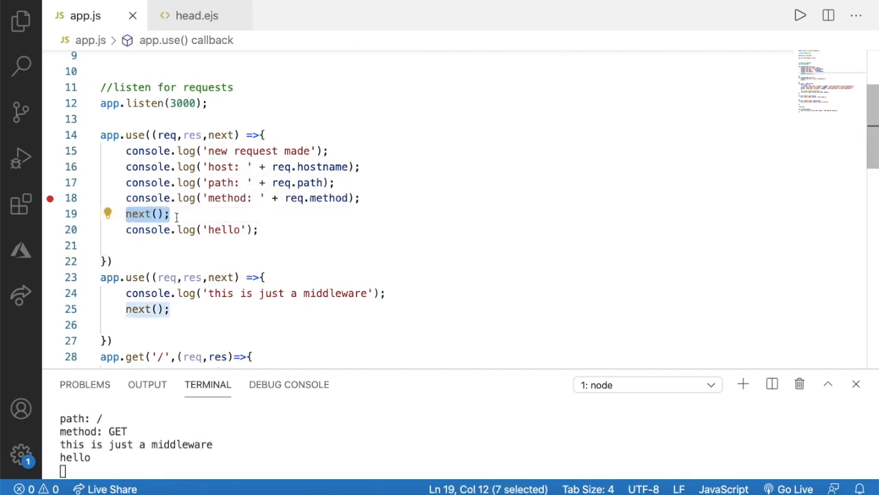
pyautogui.scroll(-3)
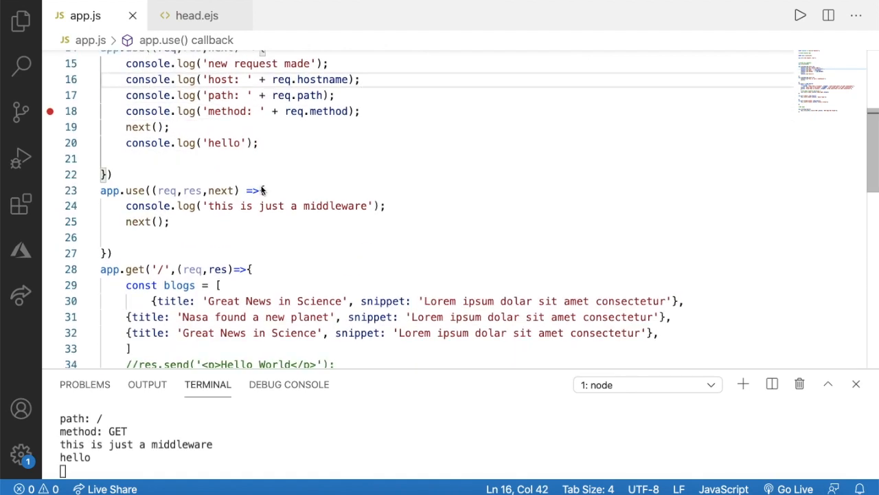
pyautogui.scroll(3)
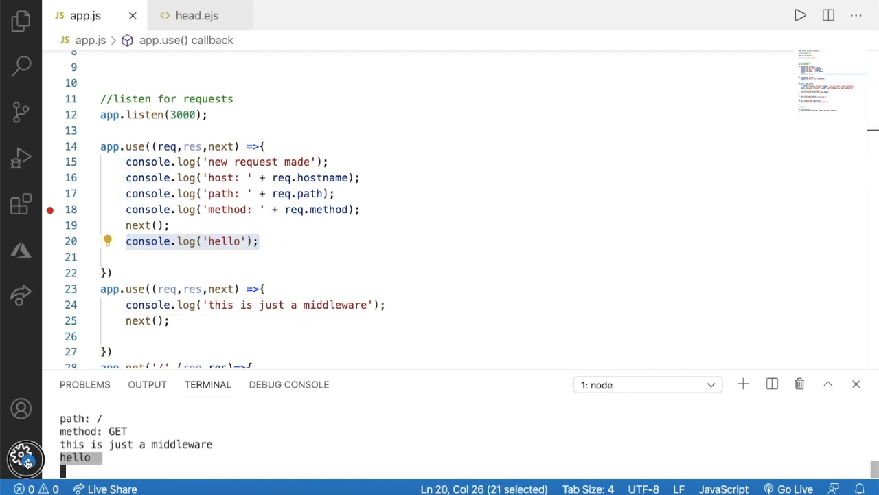
pyautogui.scroll(3)
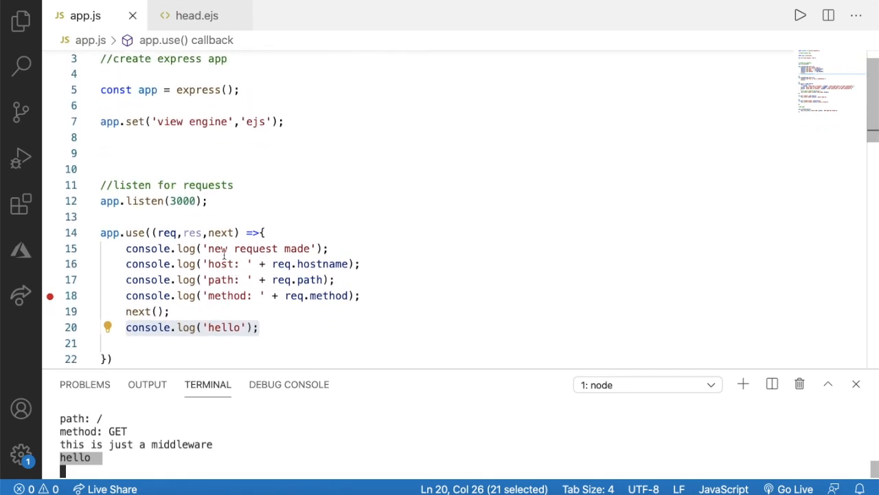
pyautogui.scroll(-3)
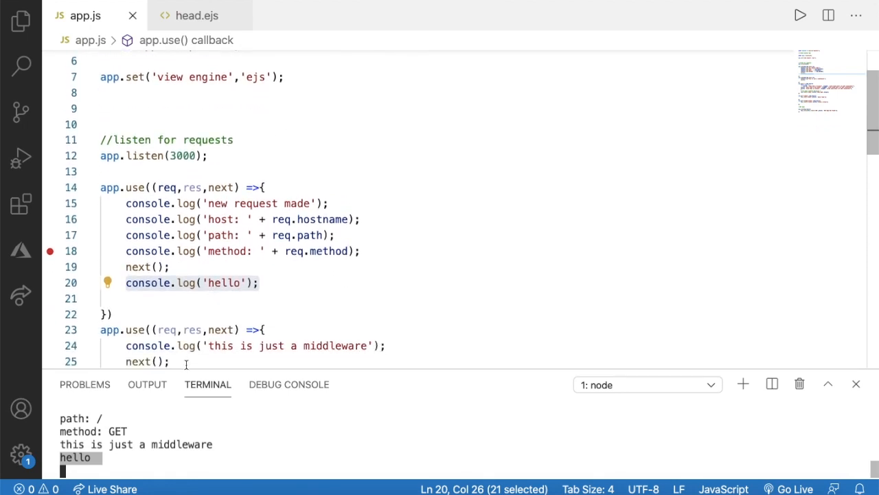
pyautogui.scroll(-3)
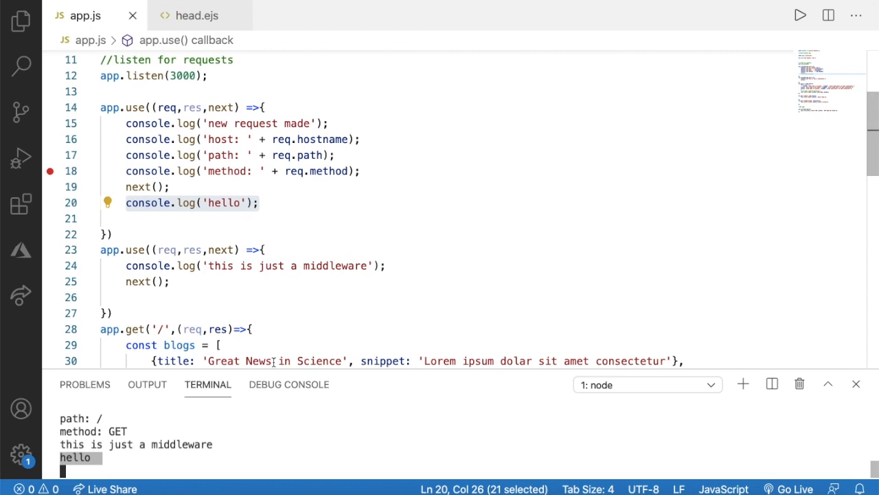
pyautogui.scroll(3)
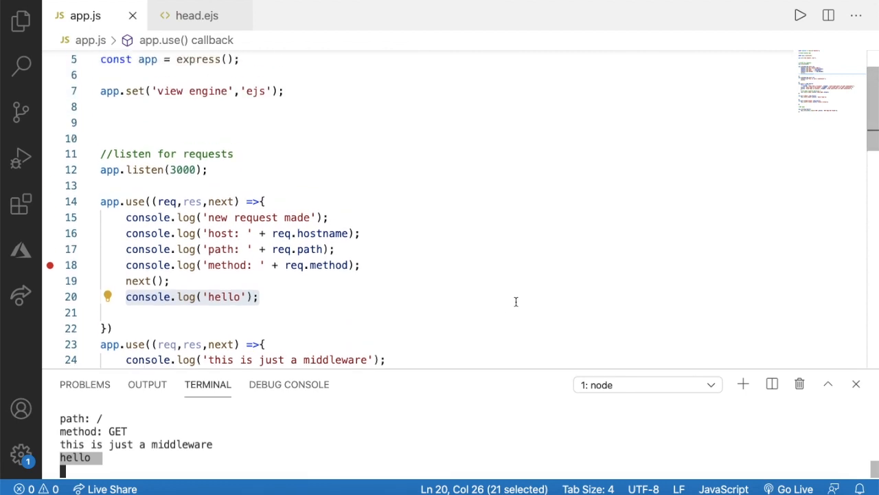
pyautogui.scroll(3)
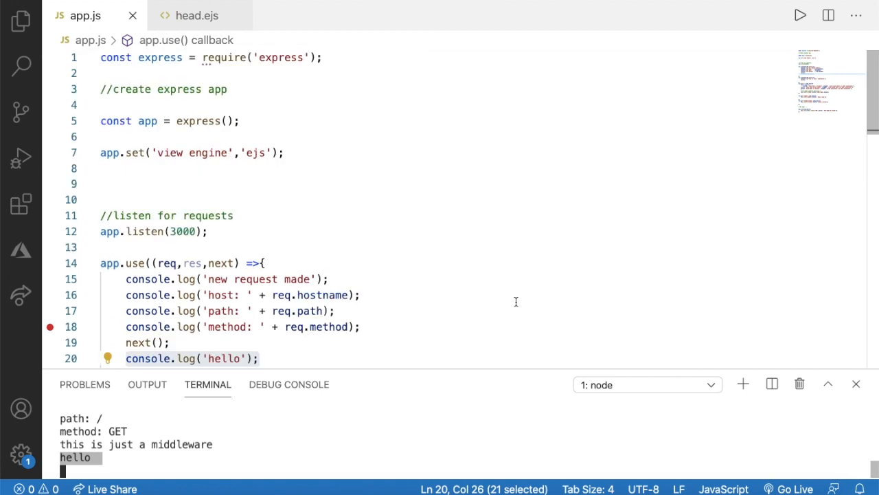